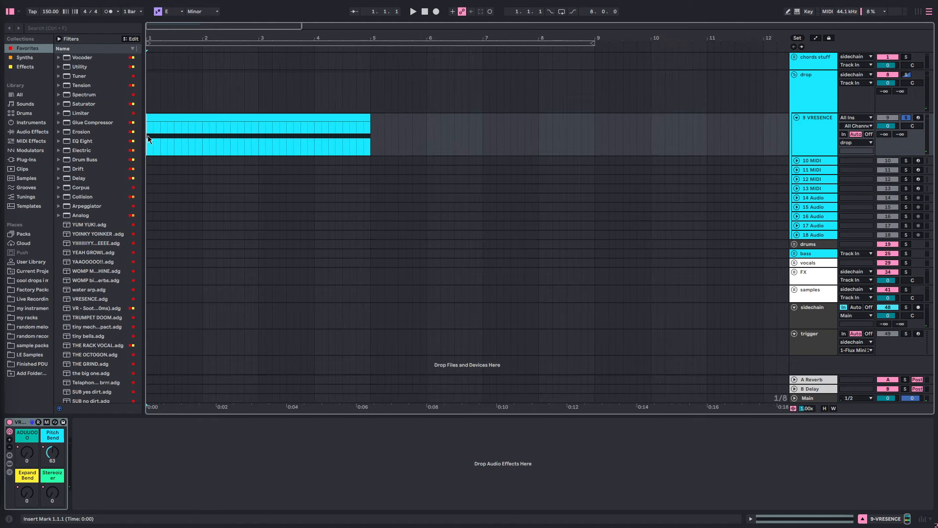
- Open the Serum editor from the VRESENCE track's device chain
click(411, 11)
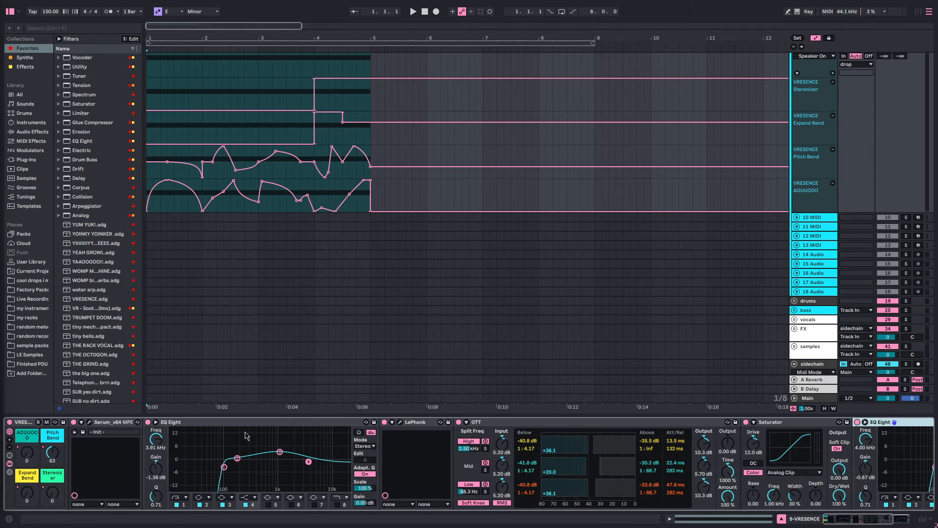
click(155, 422)
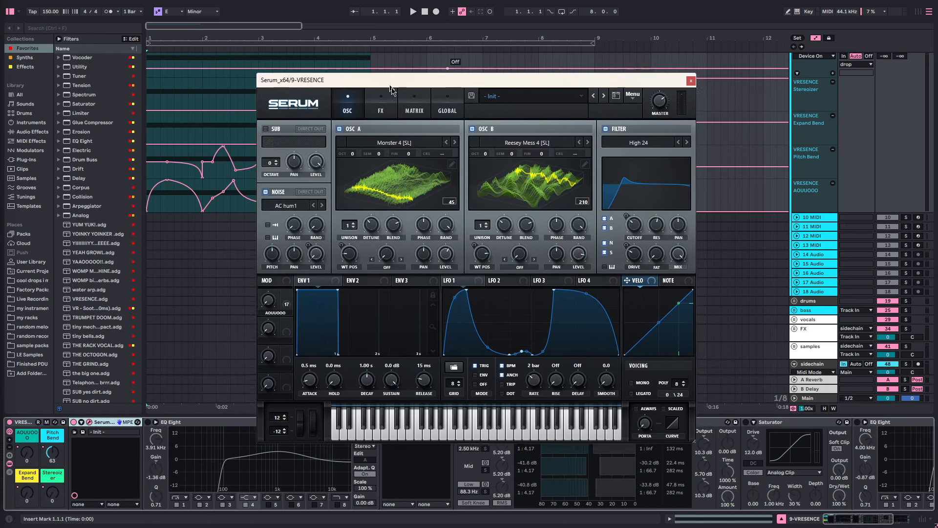
- Browse the Spectral wavetable list for oscillator B, keeping Reesey Mess 4 loaded
click(412, 10)
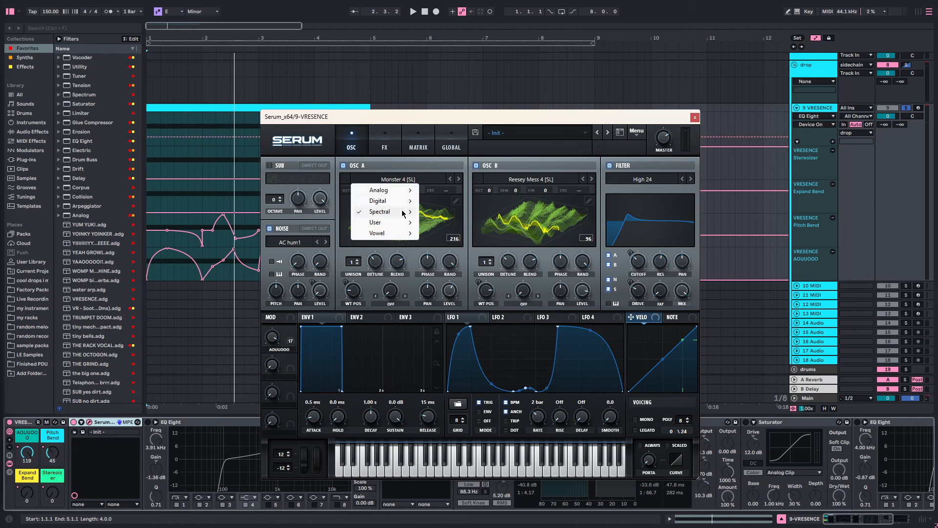
click(379, 211)
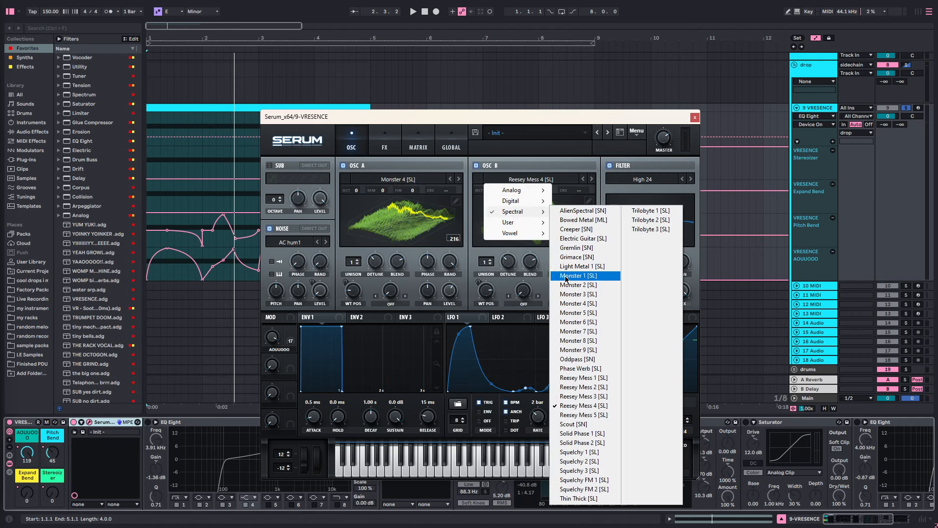
mouse_move(583, 406)
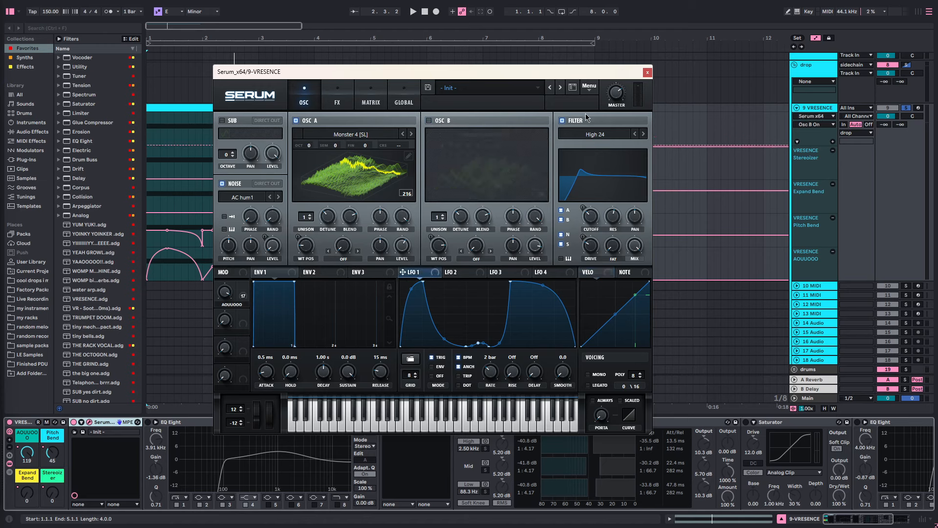
click(336, 101)
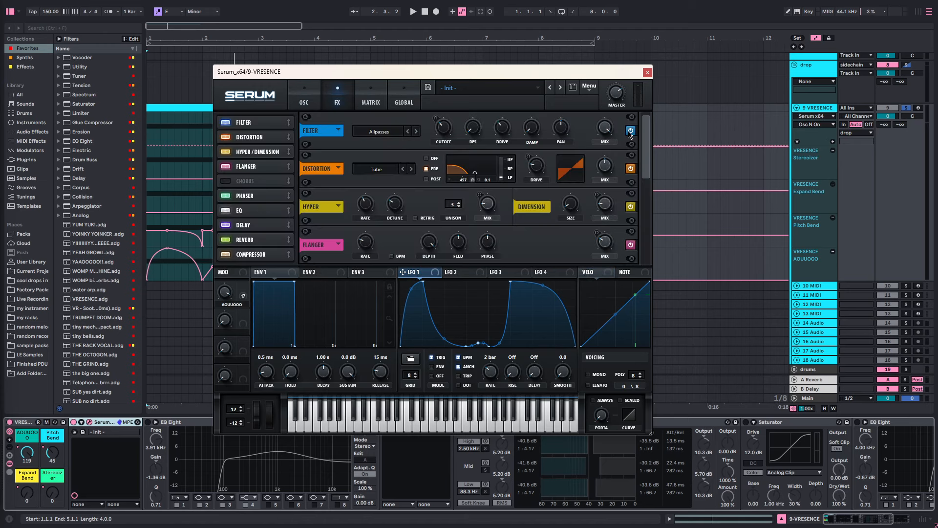
scroll(down, 3)
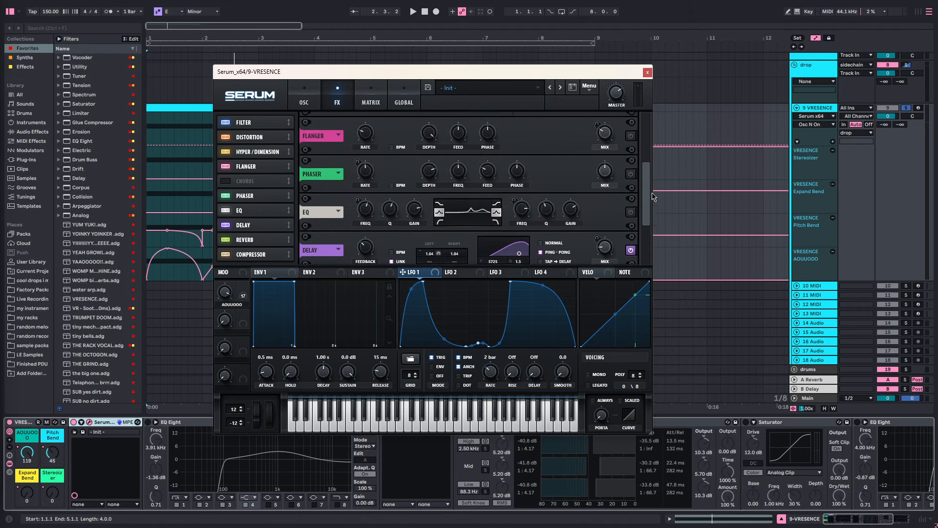
scroll(down, 3)
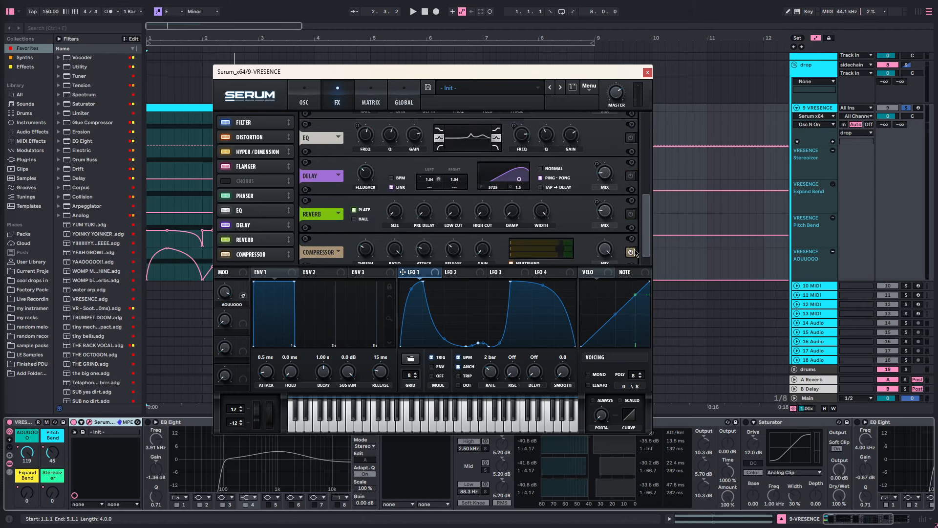
click(303, 96)
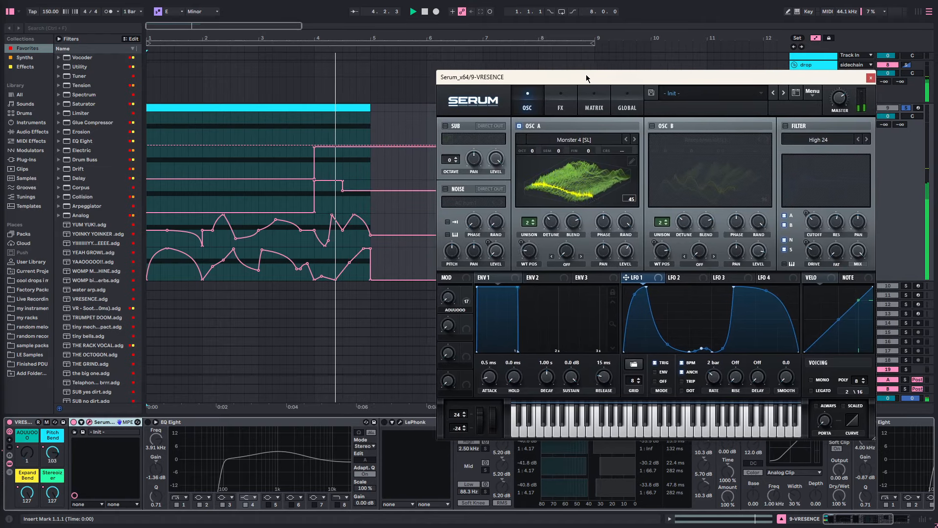
- Recentre the Serum window and inspect the LFO 3 and LFO 4 shapes
drag(586, 77, 511, 84)
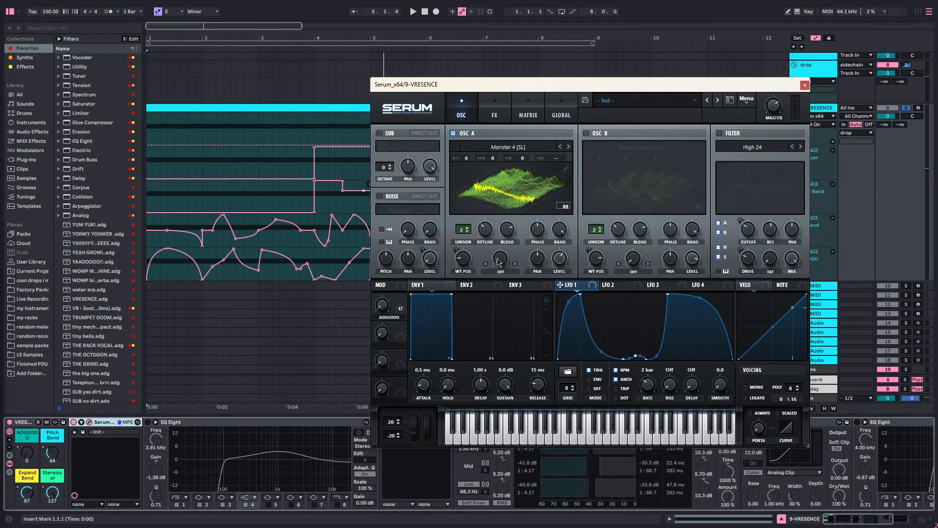
click(658, 285)
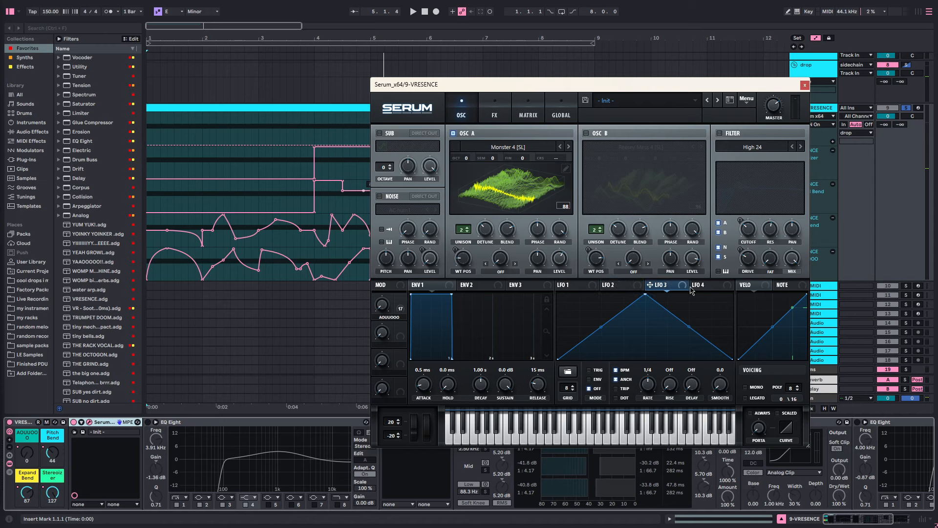
click(566, 285)
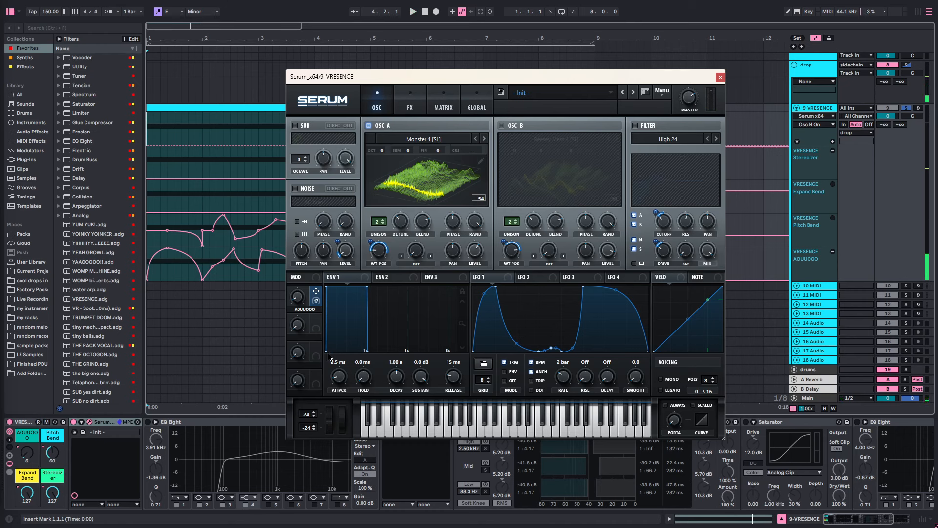
mouse_move(321, 434)
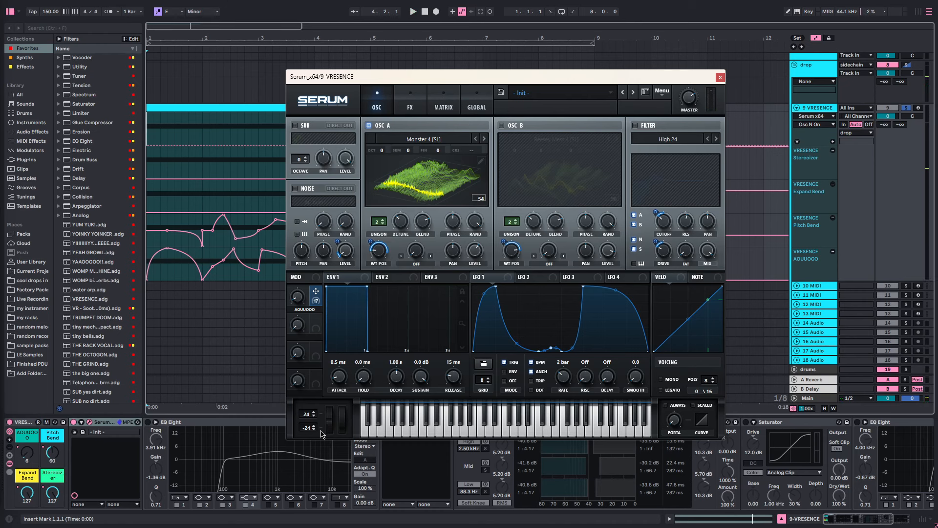
mouse_move(330, 421)
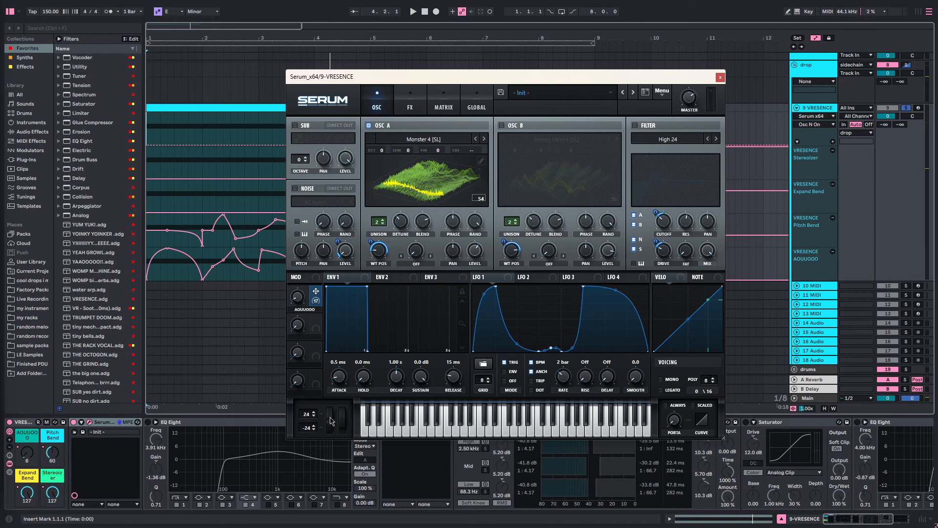
mouse_move(329, 425)
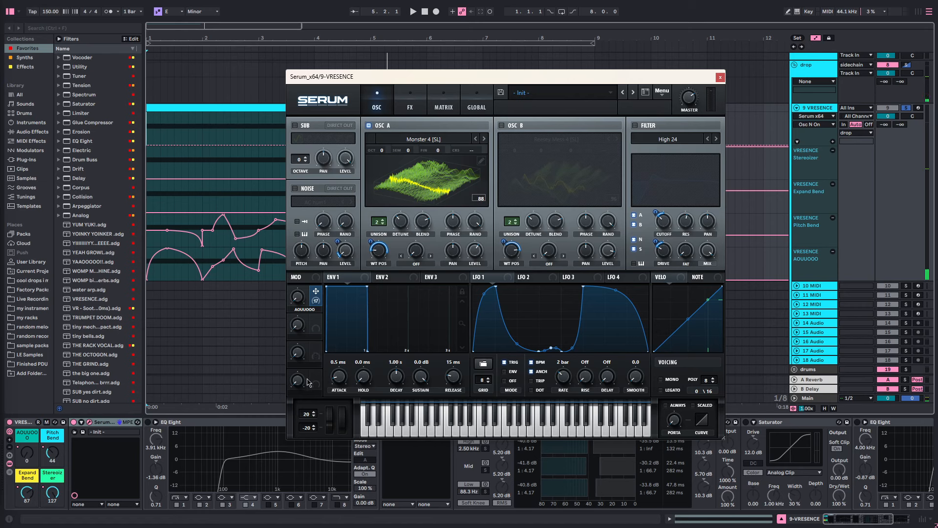
mouse_move(397, 244)
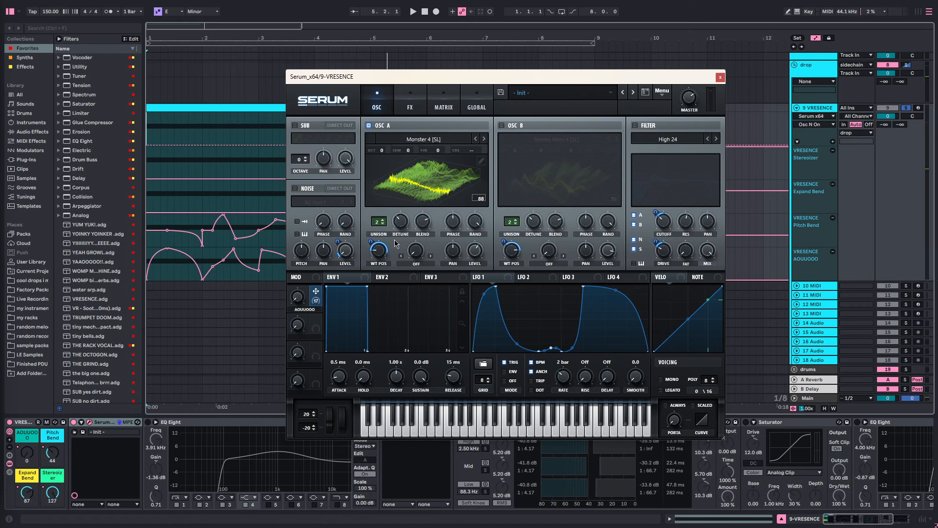
mouse_move(386, 201)
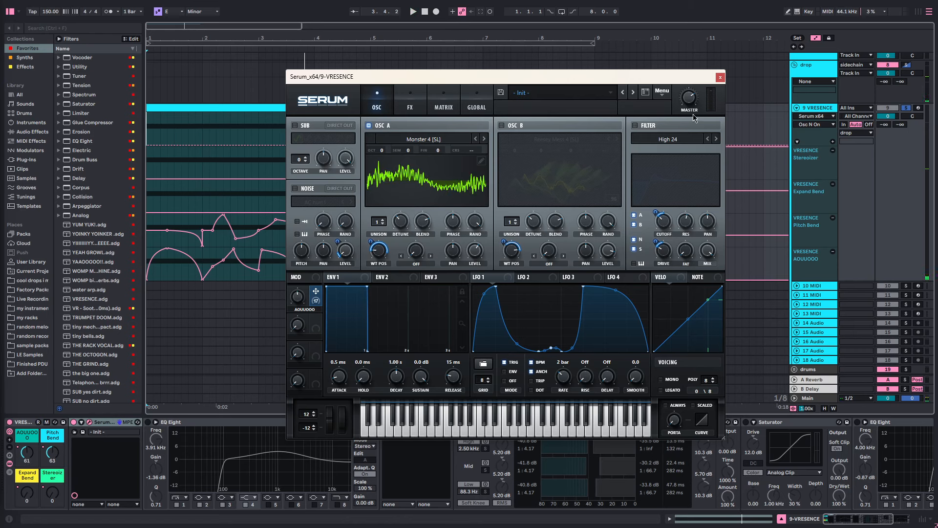
- Enable the High 24 filter and the AC hum 1 noise oscillator
click(413, 11)
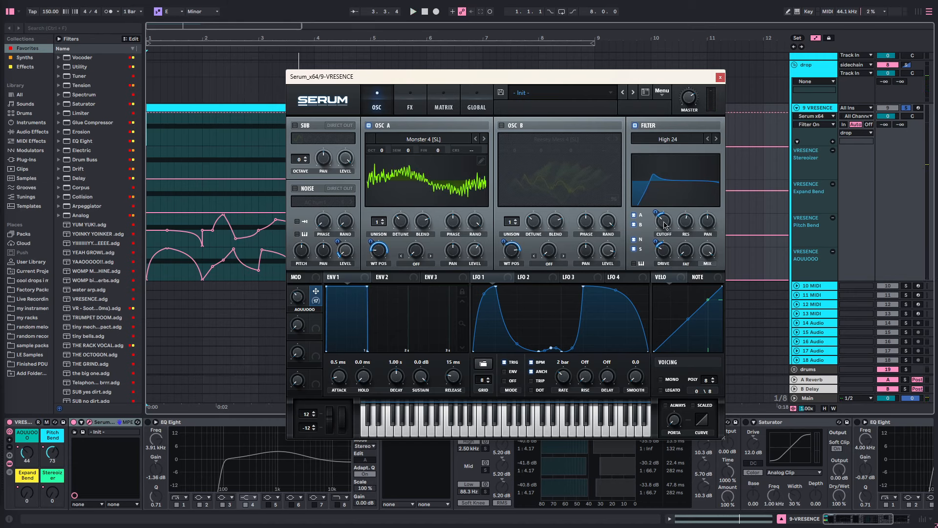
mouse_move(663, 220)
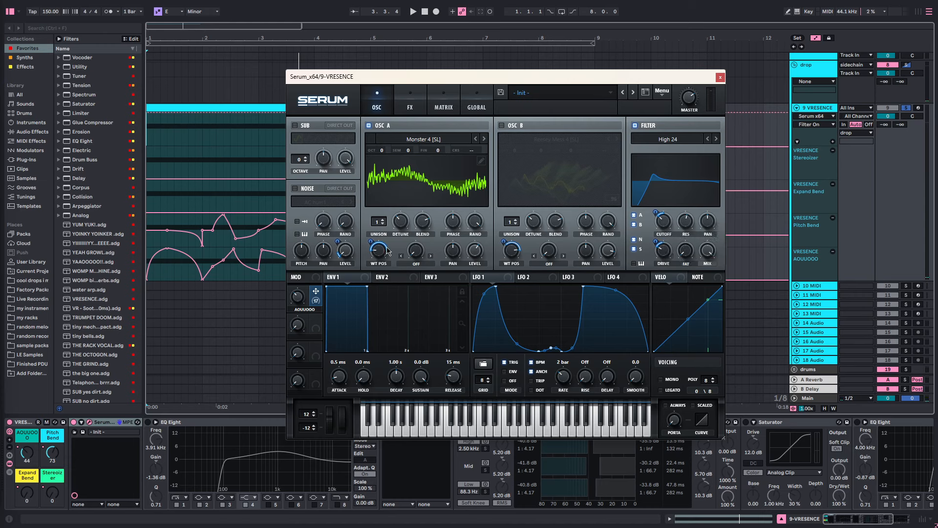
mouse_move(513, 245)
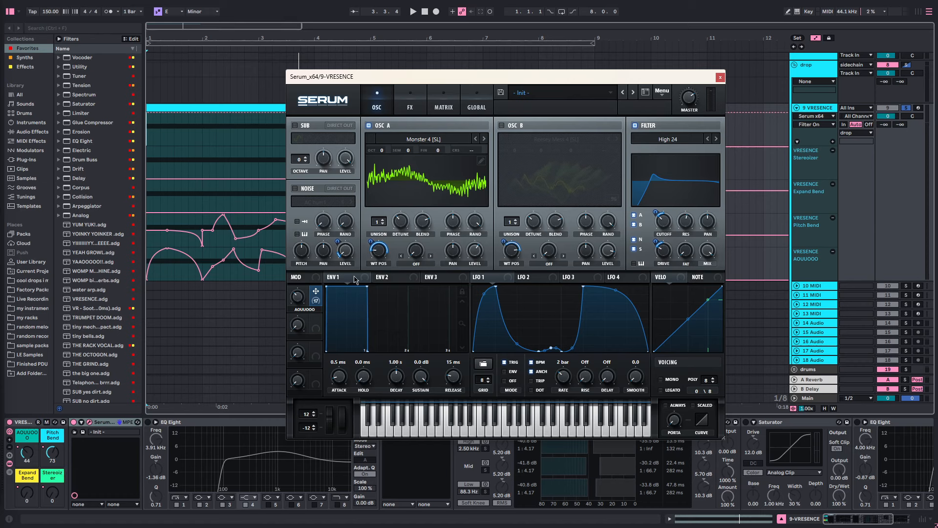
click(294, 192)
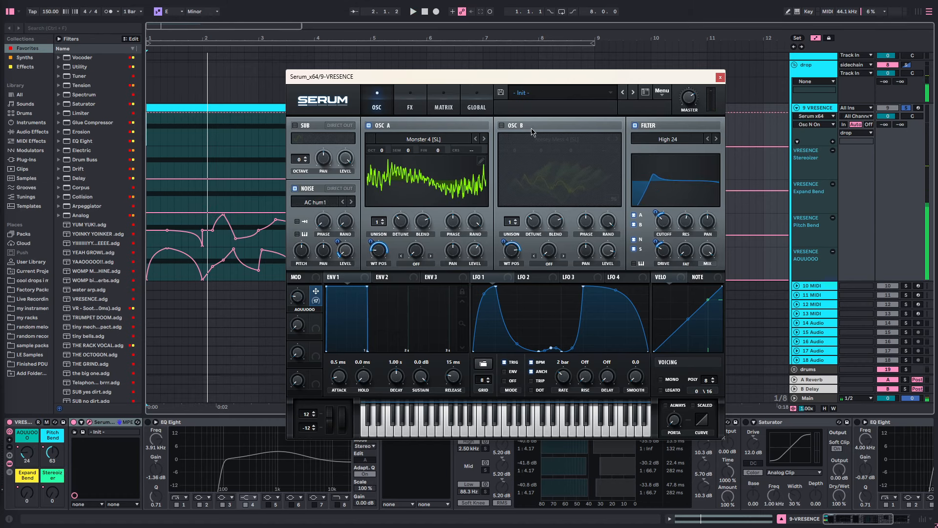
- Re-enable oscillator B and show the patch's FX rack
click(501, 126)
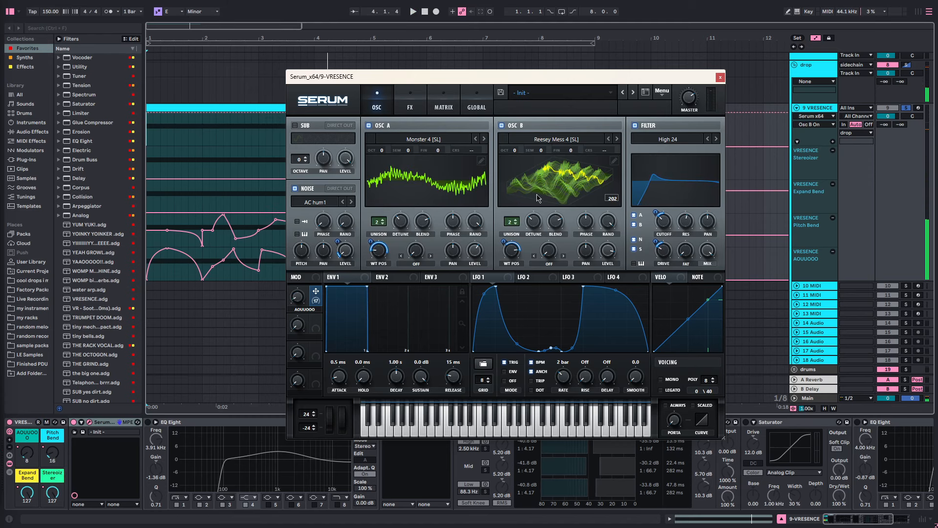
click(410, 100)
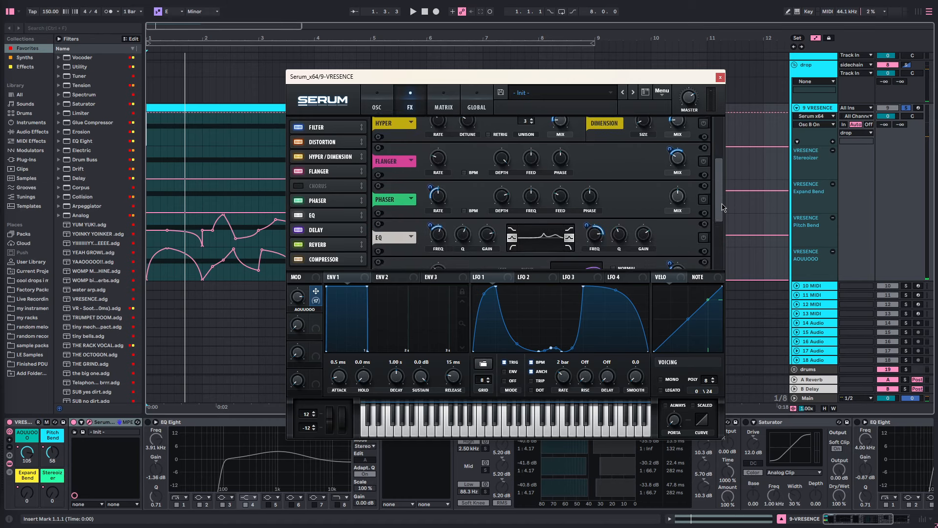
scroll(down, 3)
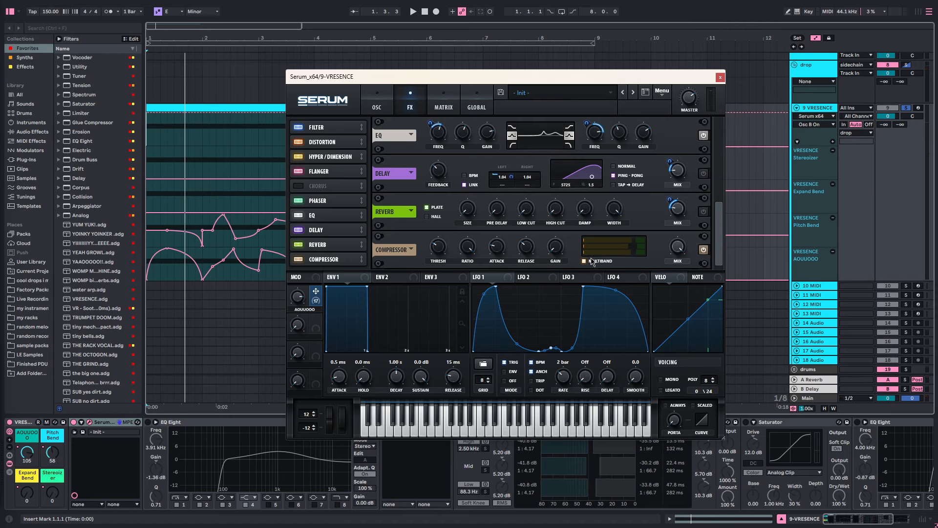
mouse_move(510, 258)
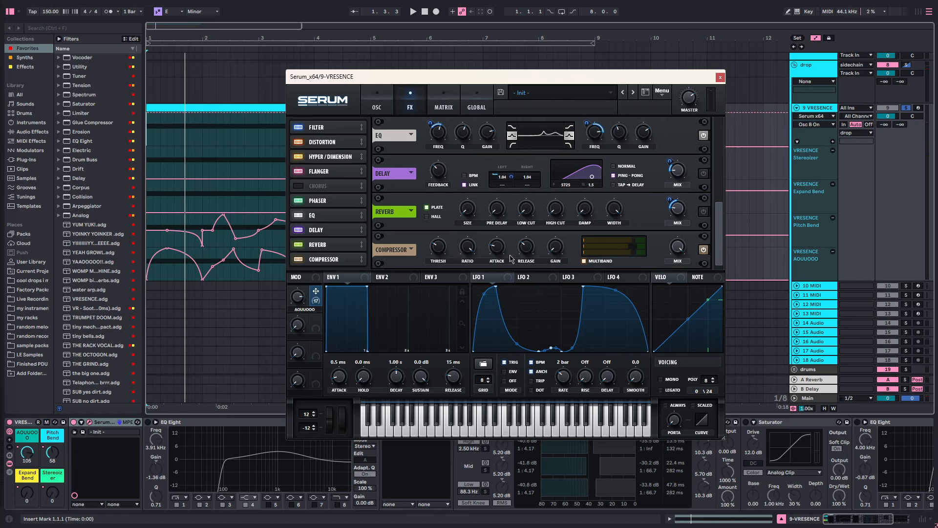
click(411, 11)
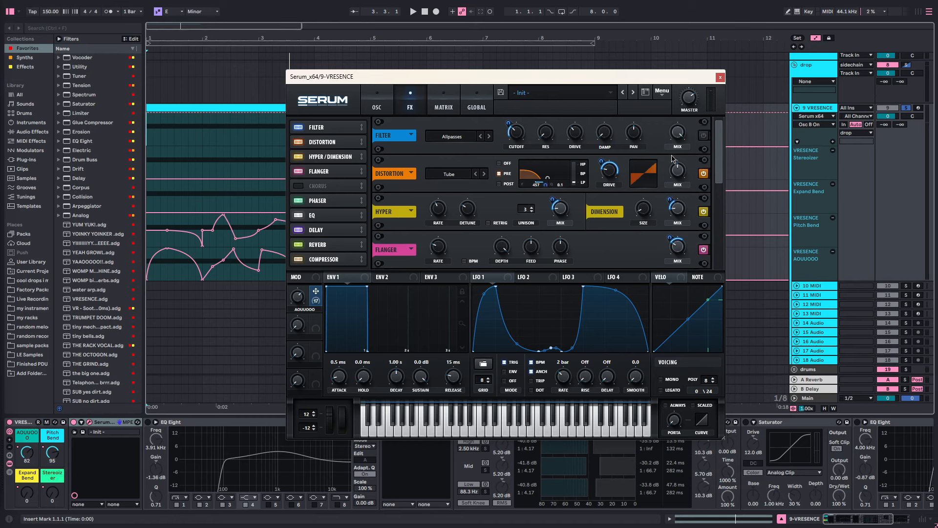
scroll(down, 3)
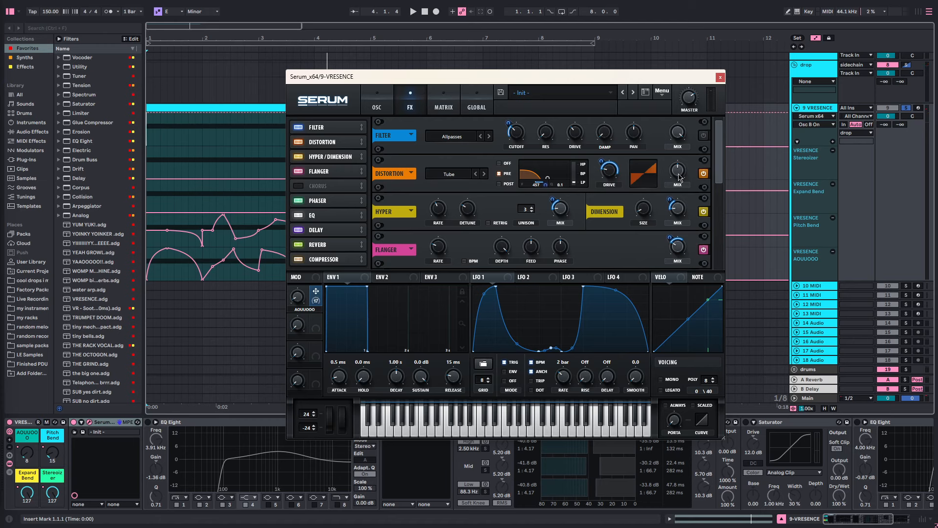
mouse_move(617, 174)
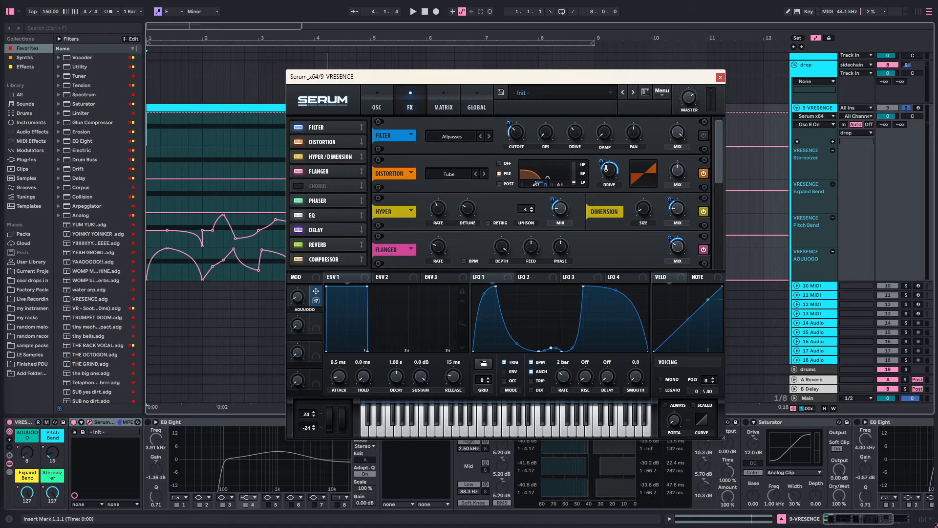
mouse_move(531, 193)
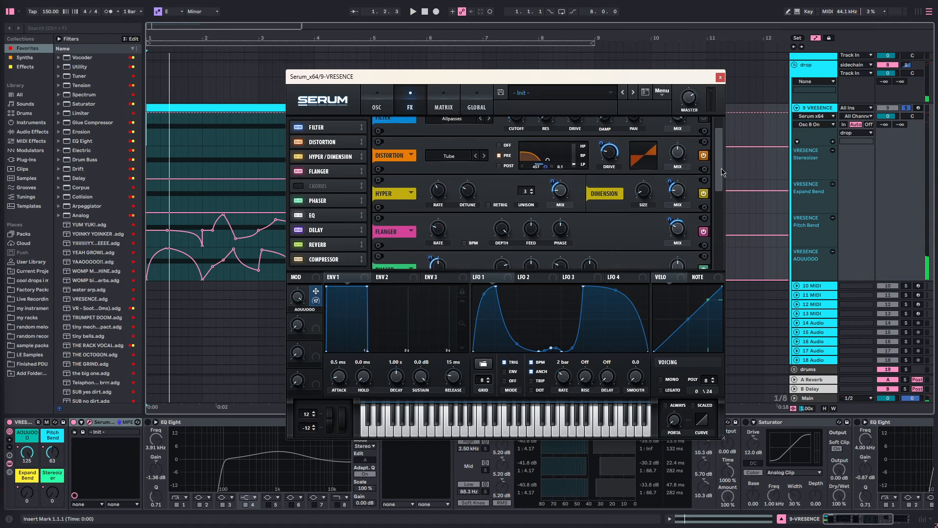
scroll(down, 3)
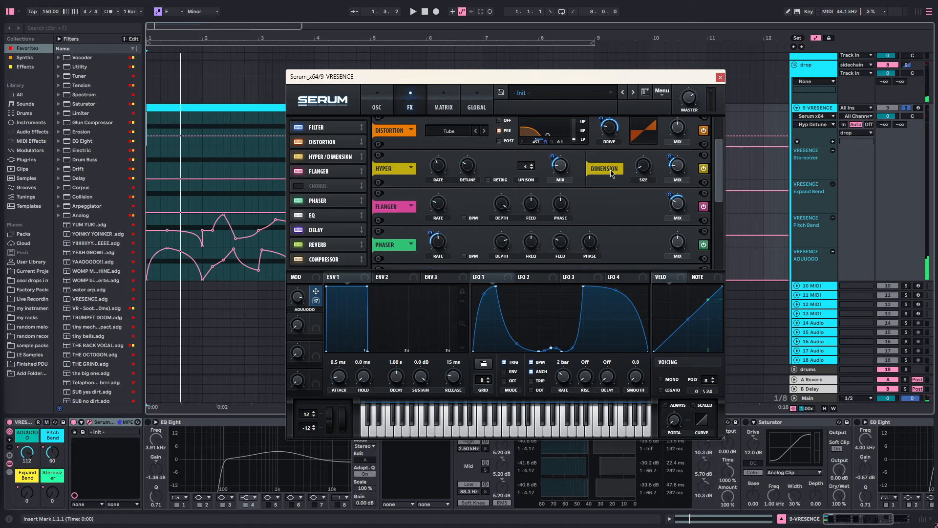
mouse_move(666, 171)
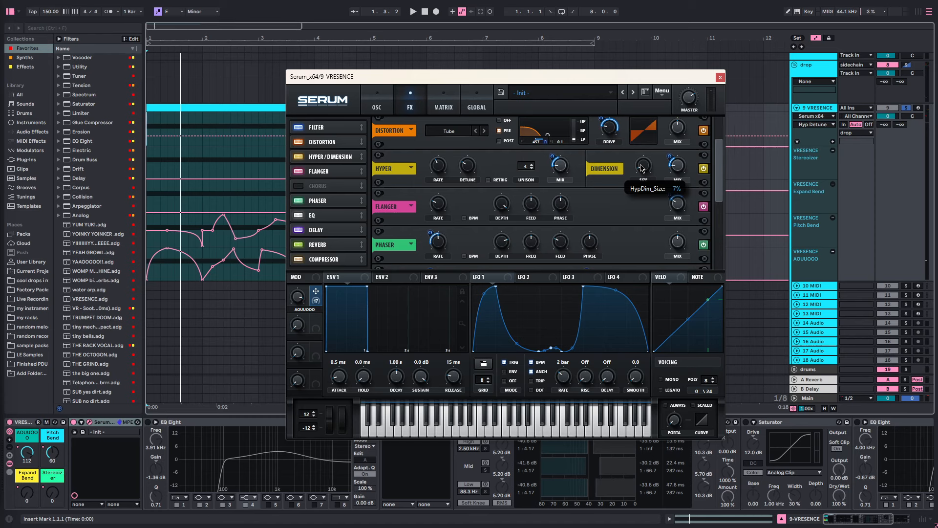
mouse_move(721, 172)
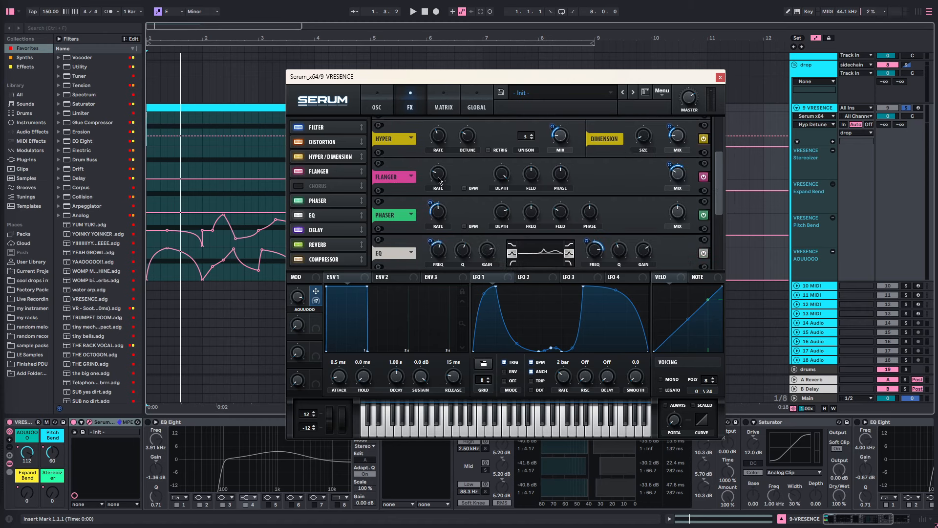
mouse_move(569, 172)
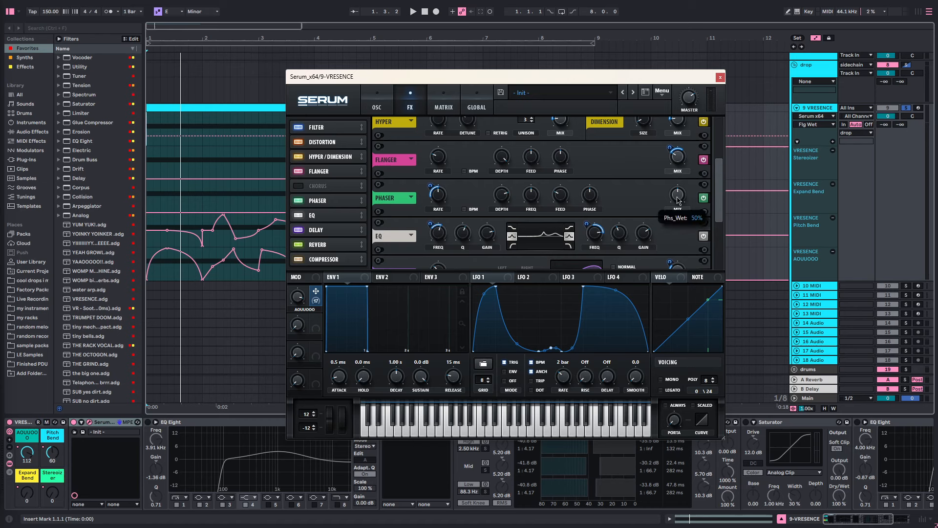
mouse_move(561, 199)
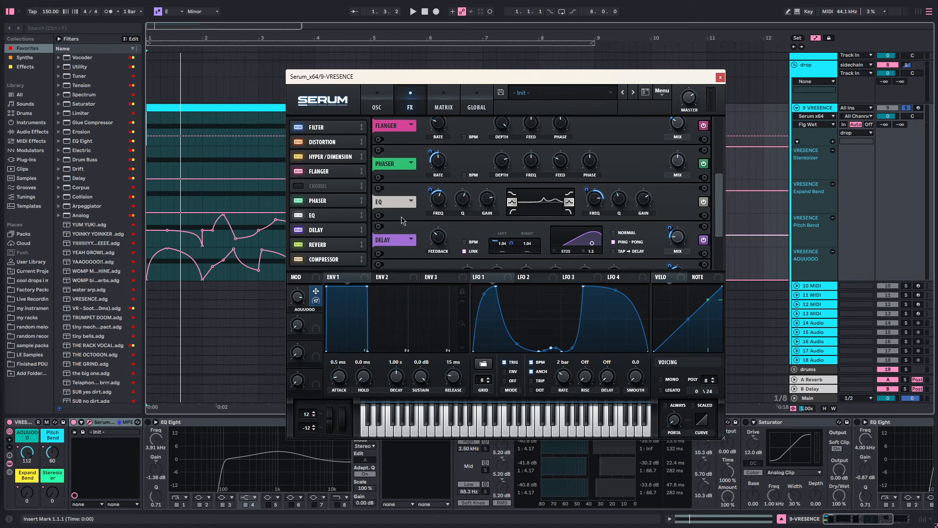
mouse_move(574, 205)
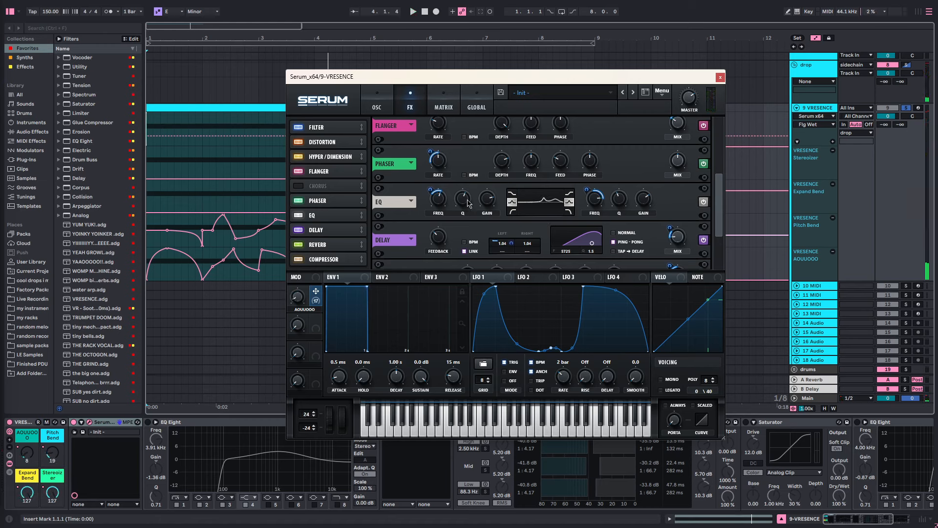
mouse_move(648, 205)
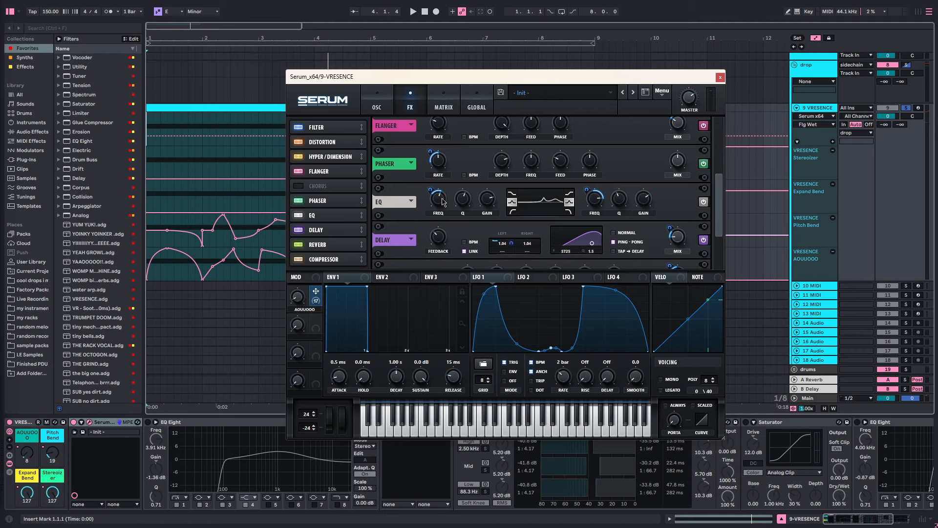
mouse_move(479, 212)
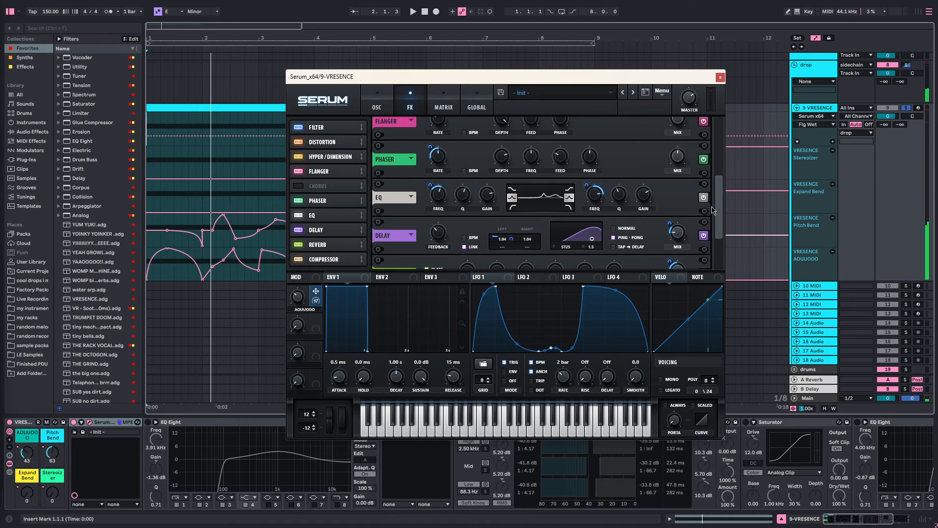
- Scroll the Serum FX rack to reveal the phaser, EQ, delay and reverb units
scroll(down, 3)
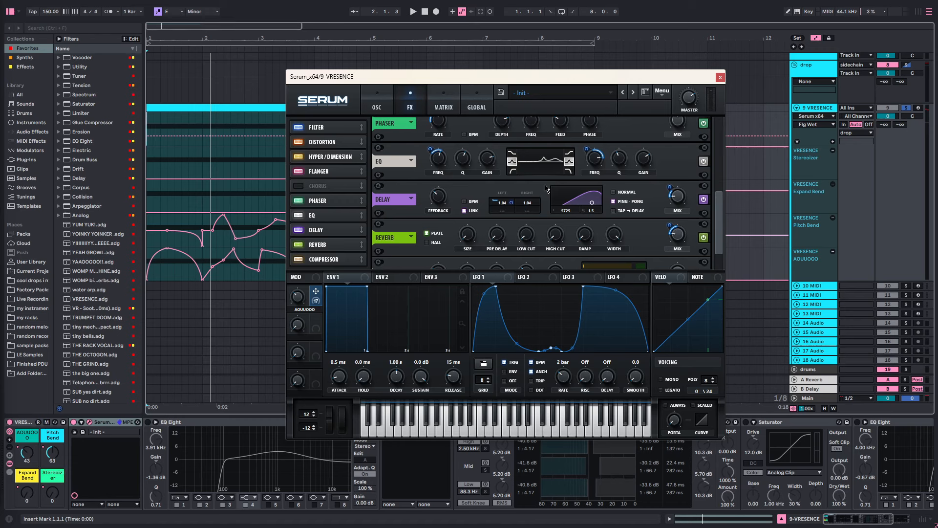
mouse_move(698, 204)
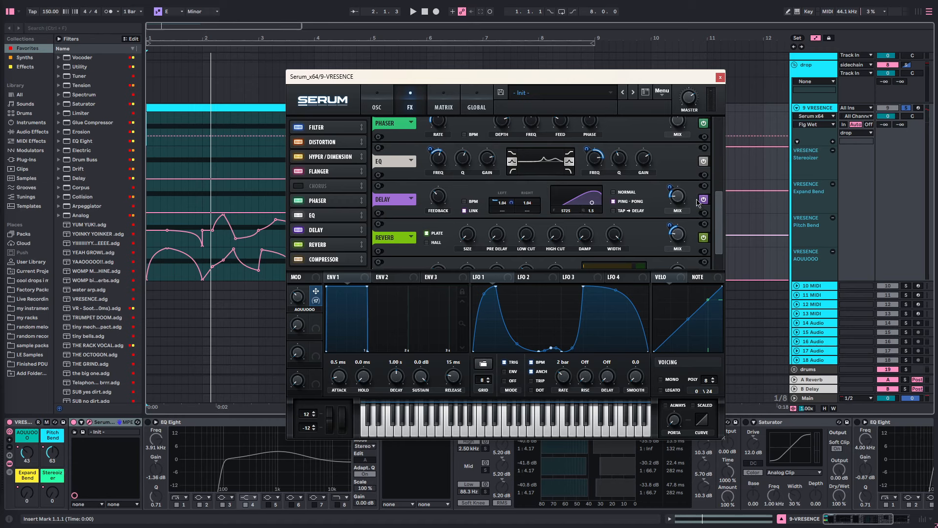
mouse_move(723, 209)
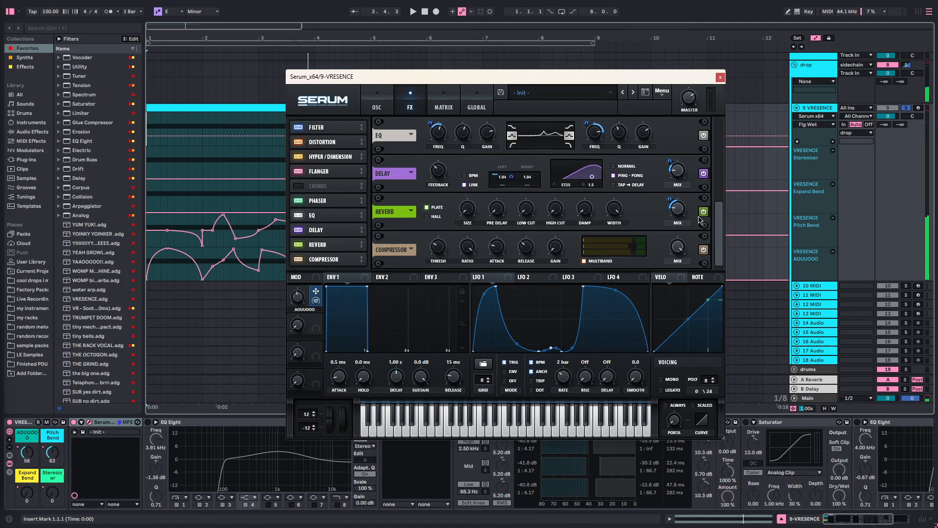
mouse_move(720, 250)
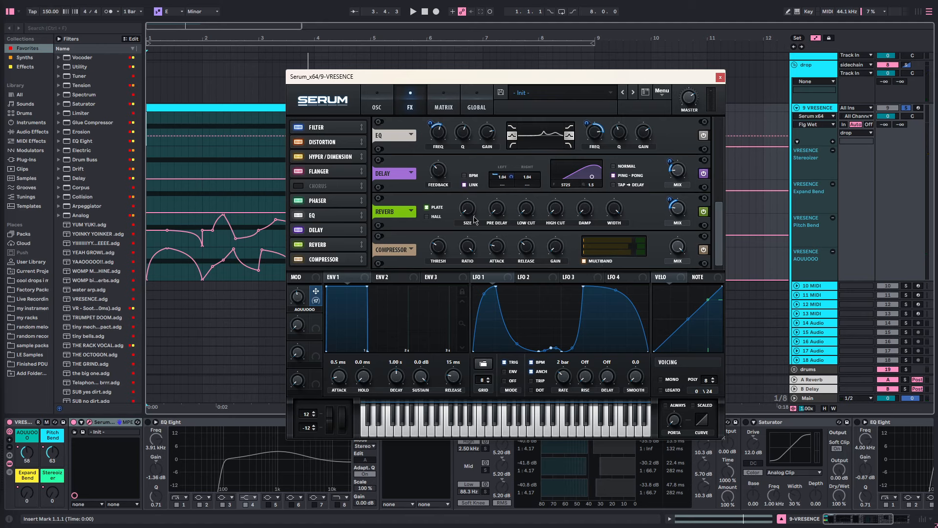
mouse_move(596, 266)
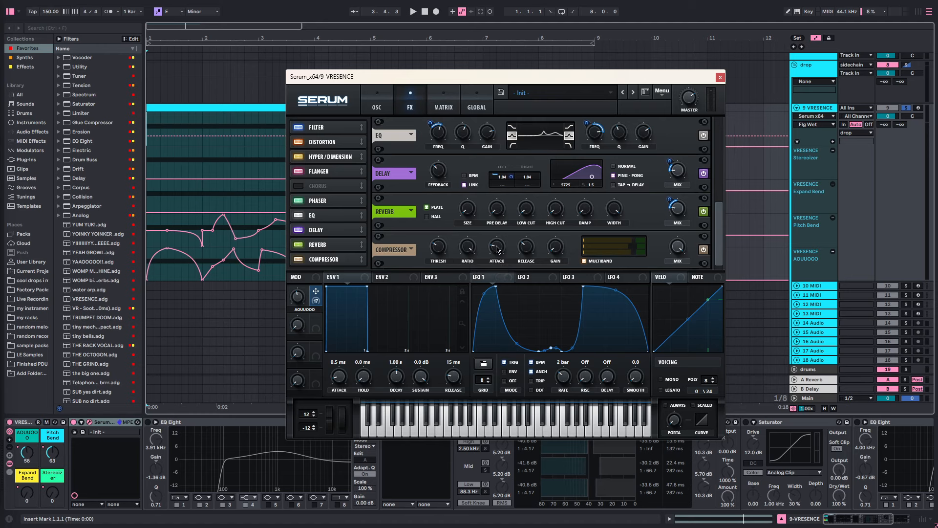
mouse_move(496, 247)
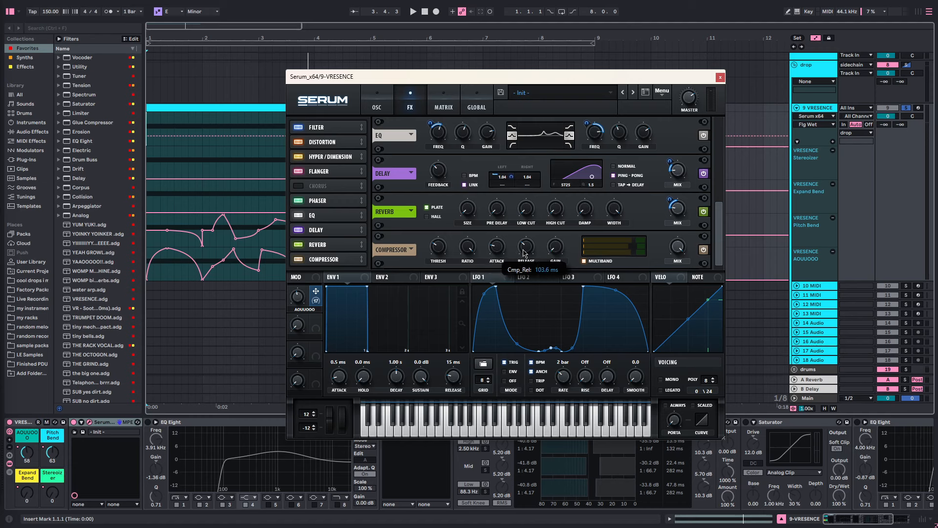
mouse_move(553, 249)
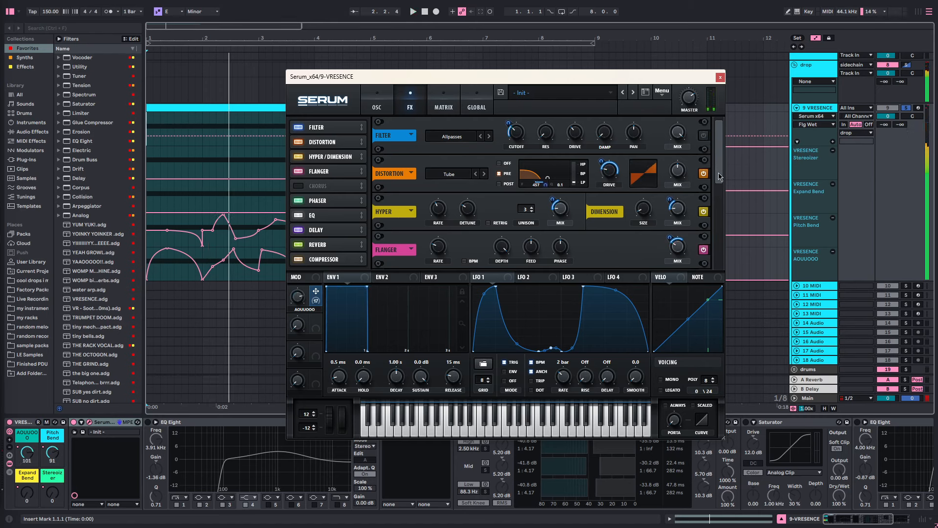
- Review the FX rack and return to the OSC page with Monster 4 and Reesey Mess 4
click(413, 10)
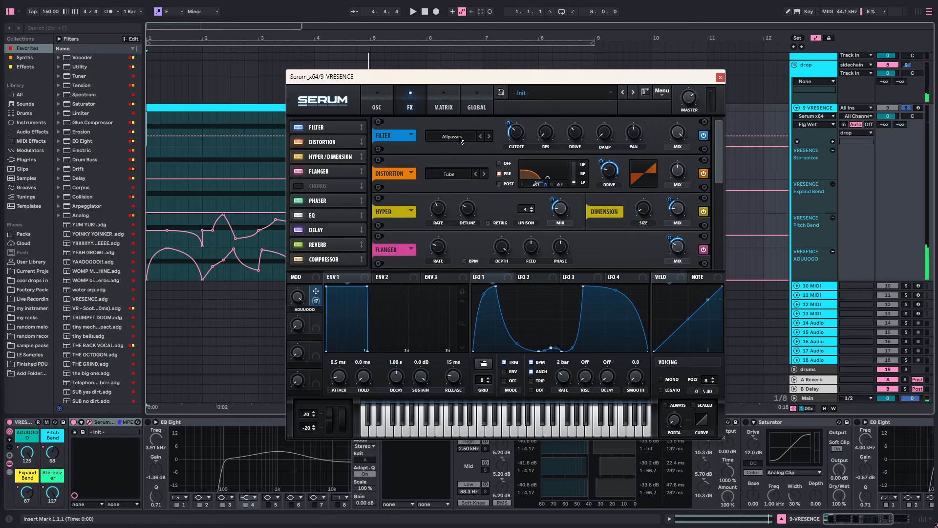
click(454, 137)
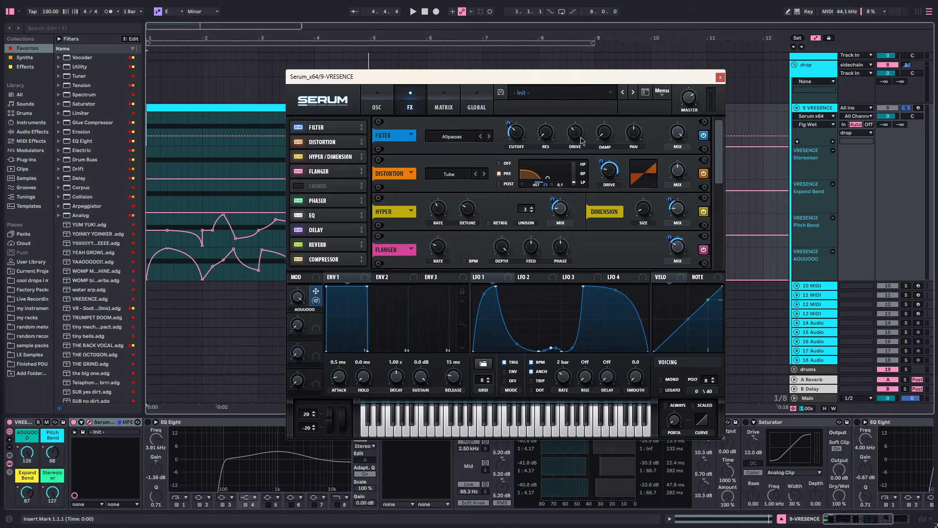
mouse_move(606, 142)
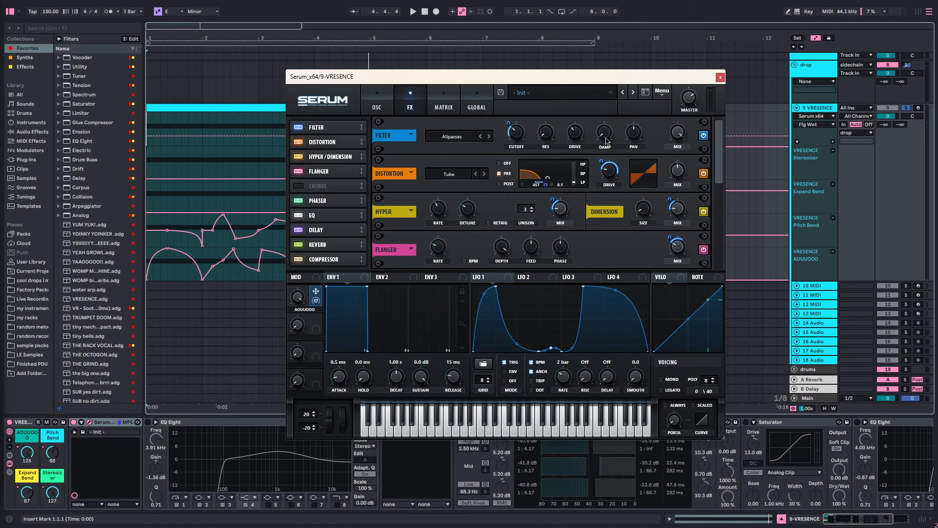
mouse_move(534, 141)
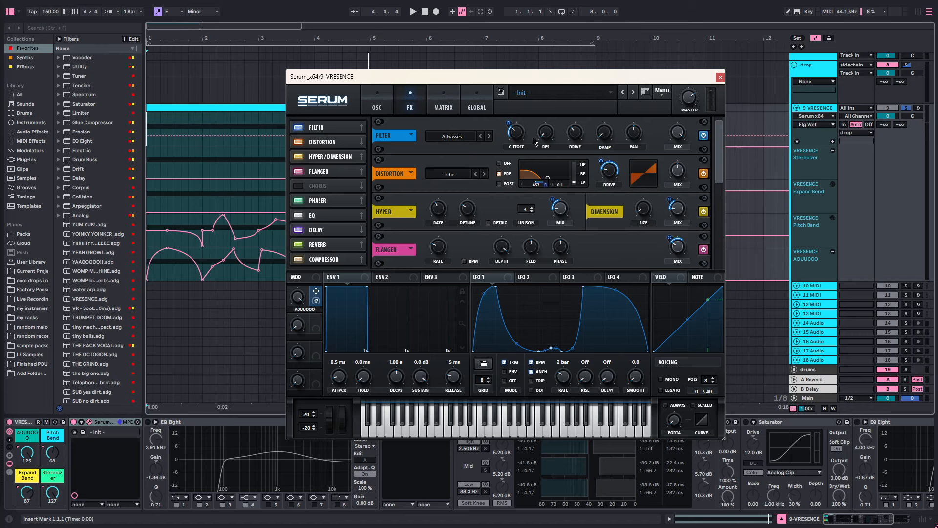
mouse_move(513, 132)
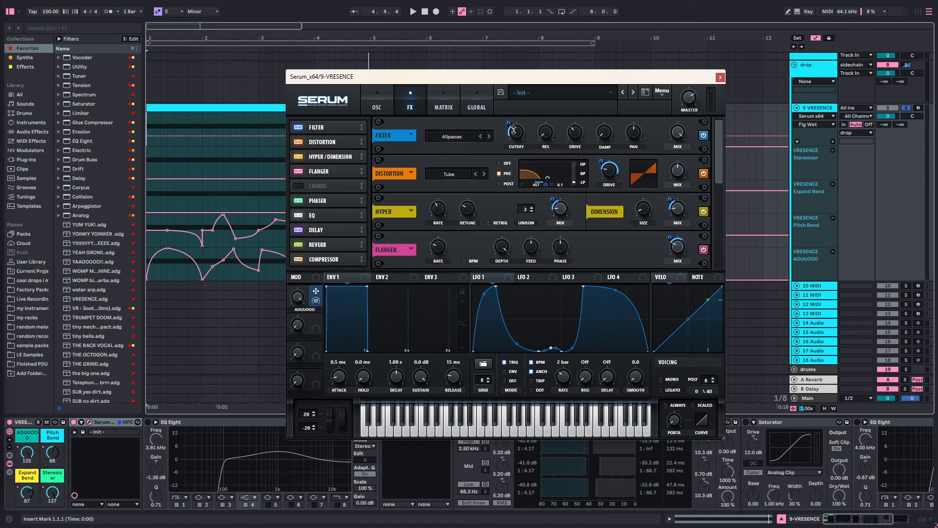
mouse_move(511, 137)
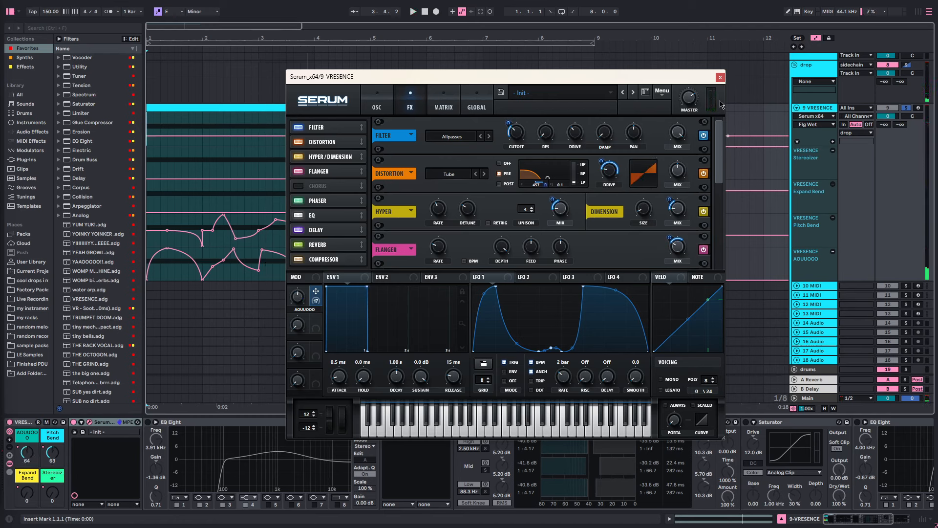
mouse_move(736, 124)
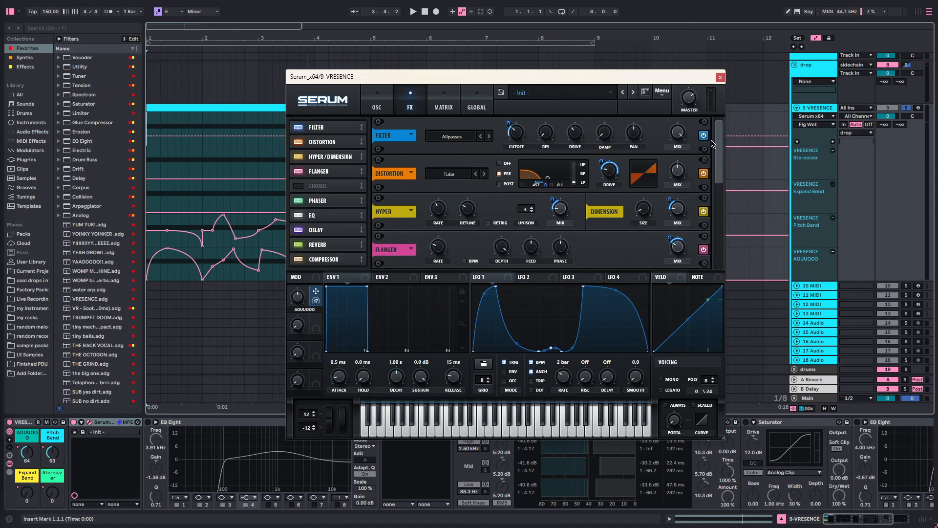
click(413, 11)
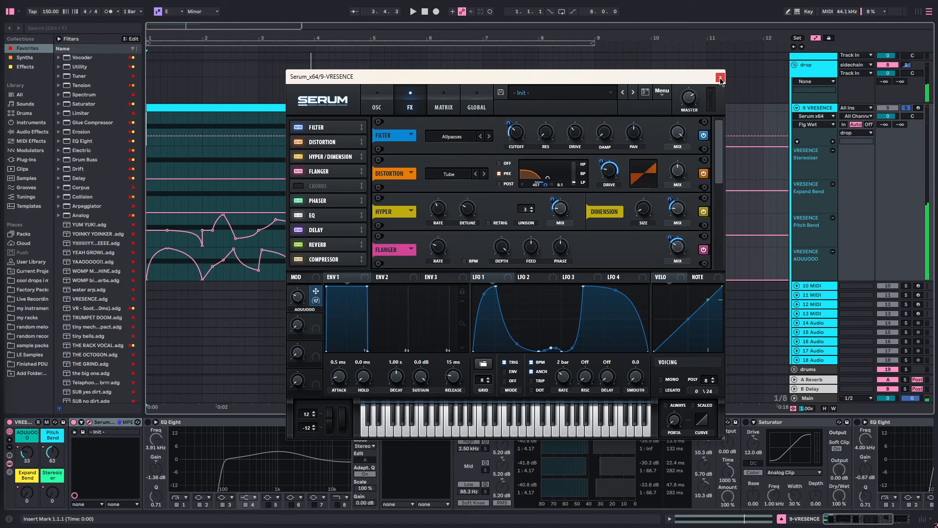
click(720, 76)
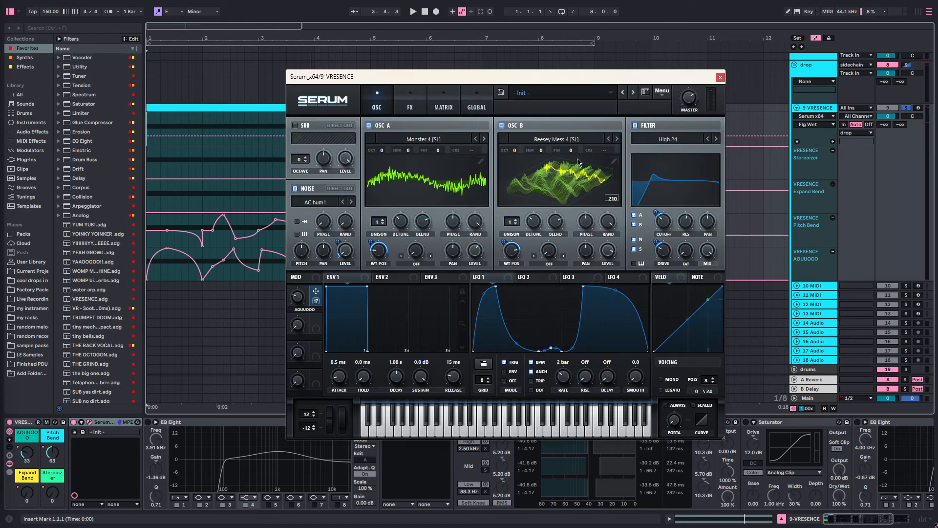
- Close Serum, check LePhonk's 'Tub of gravy' setting and close it too
click(410, 100)
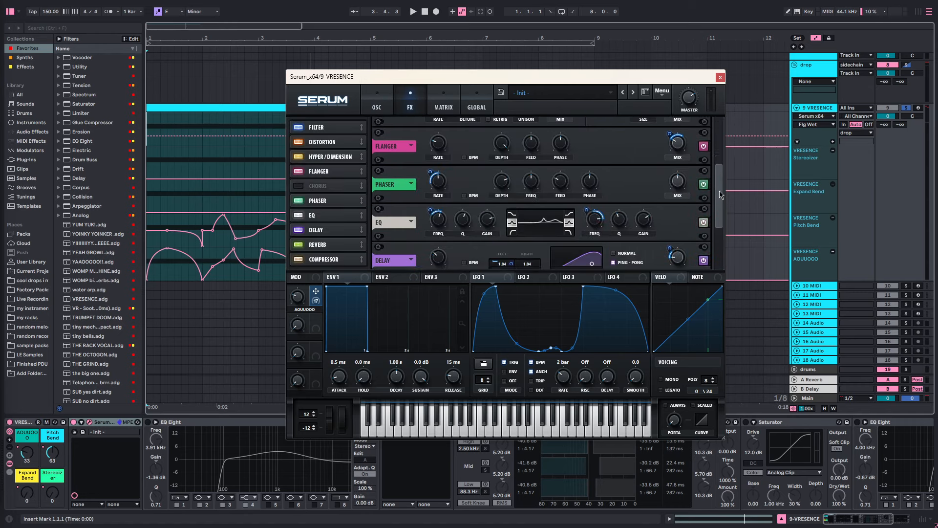
click(721, 76)
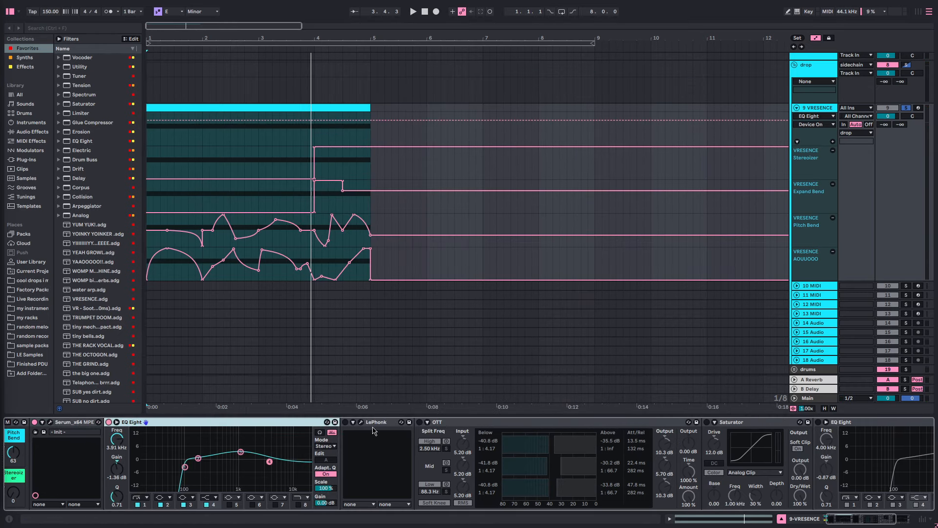
click(376, 422)
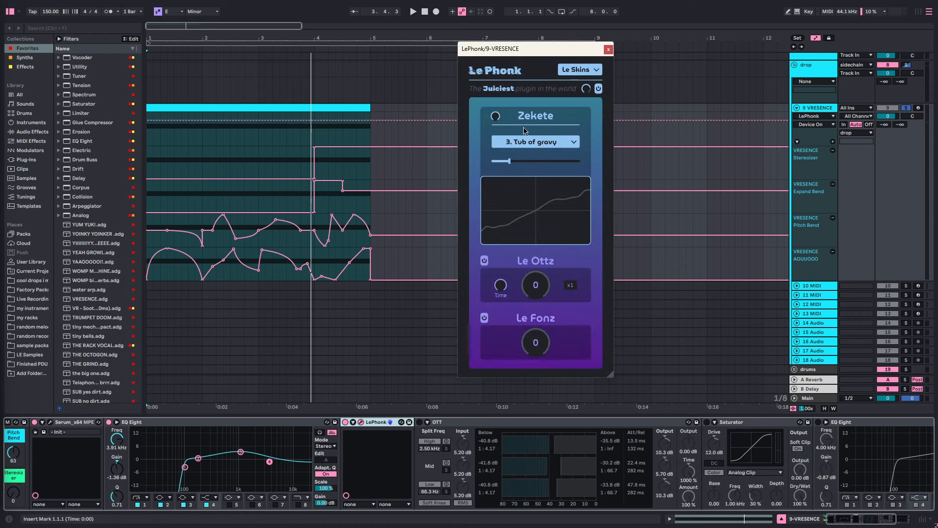
mouse_move(524, 152)
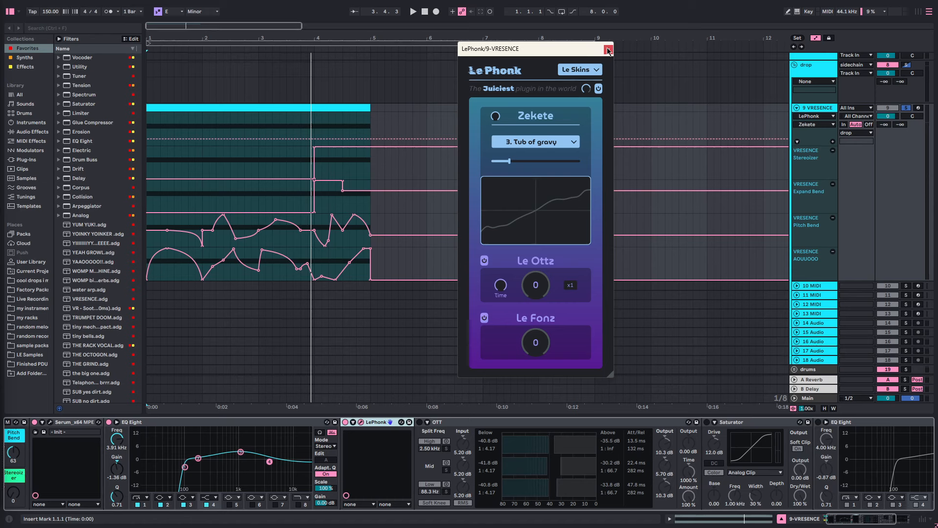
click(608, 49)
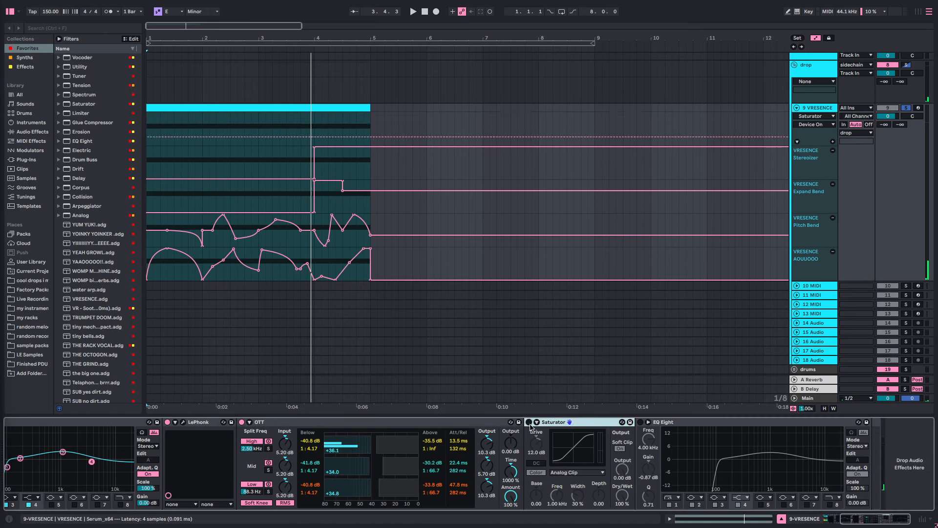
- Select the final EQ Eight and show the rack's macro mappings with Serum reopened
click(664, 423)
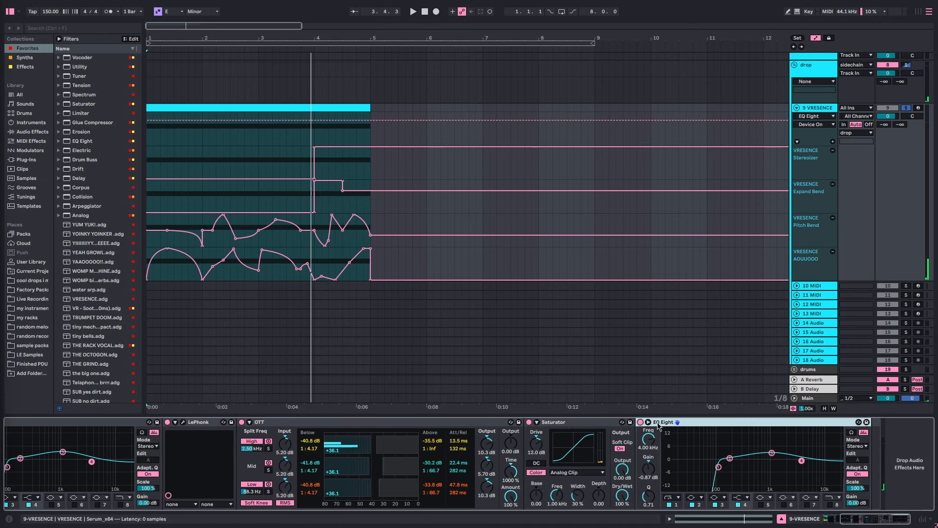
click(412, 11)
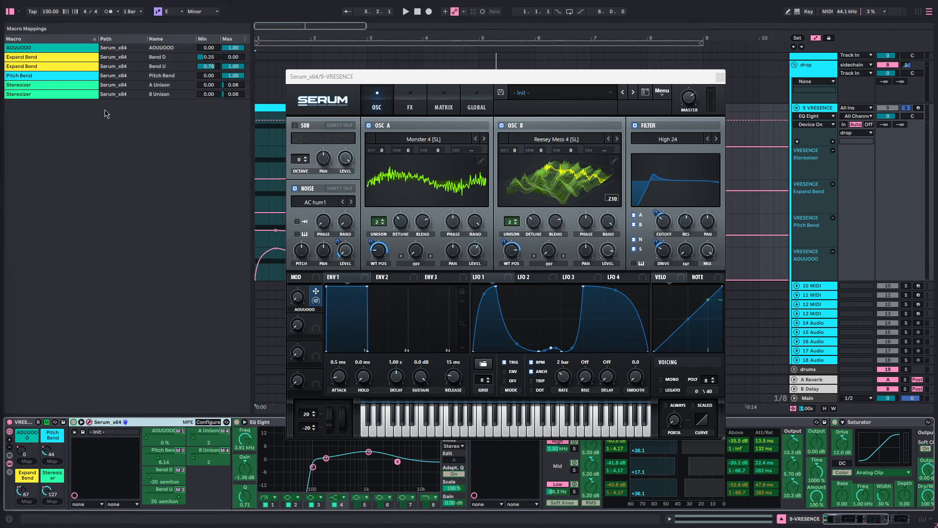
- Select the Expand Bend mappings, move Serum aside and play the growl clip
click(22, 57)
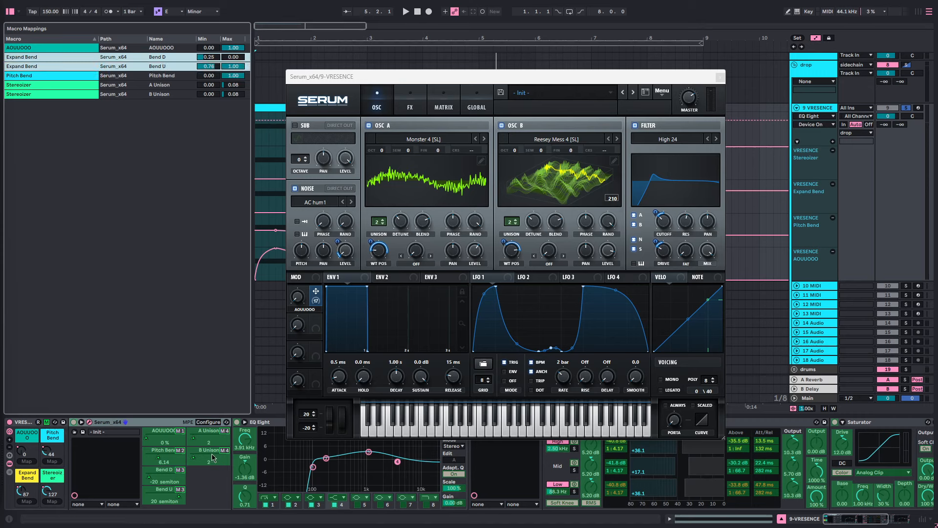
mouse_move(169, 485)
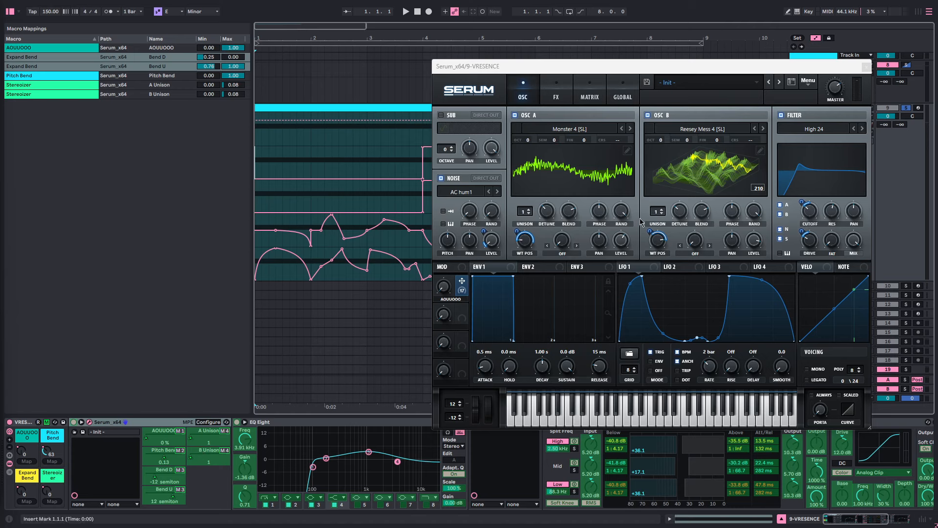
mouse_move(500, 223)
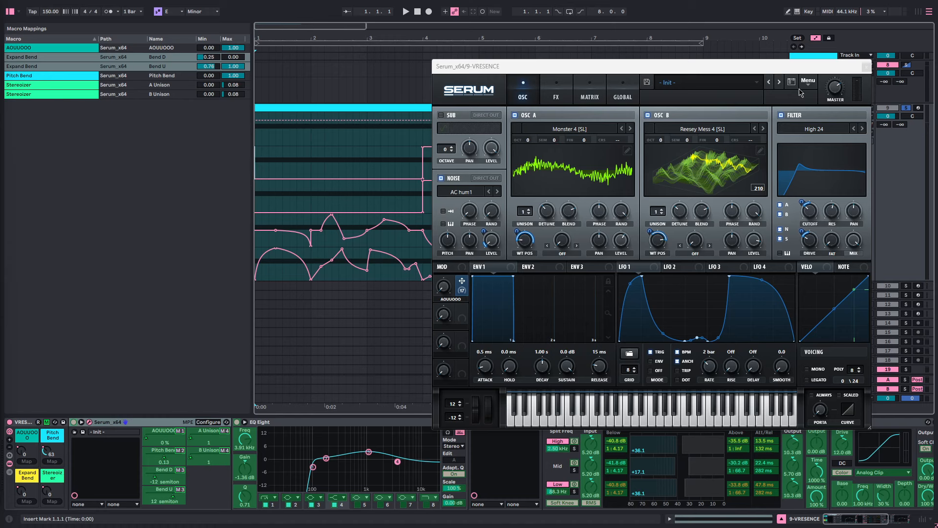
drag(473, 66, 599, 70)
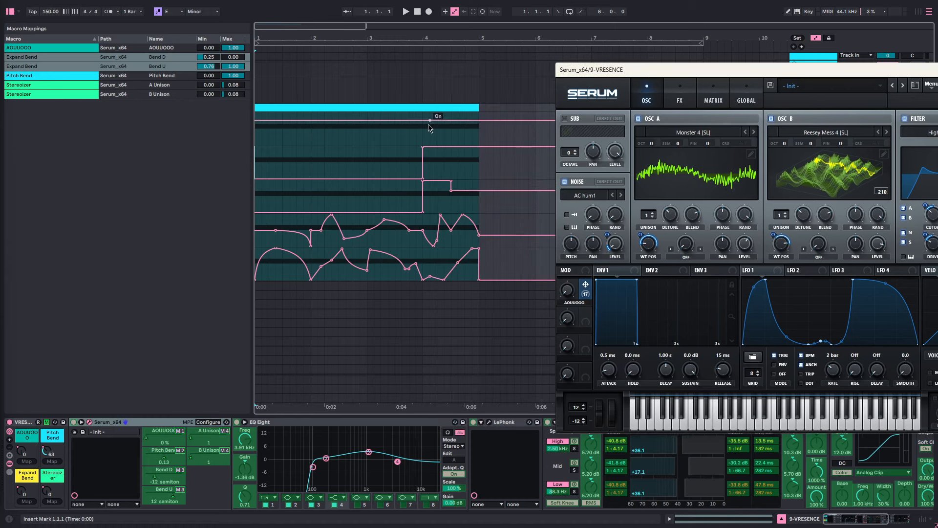
click(404, 12)
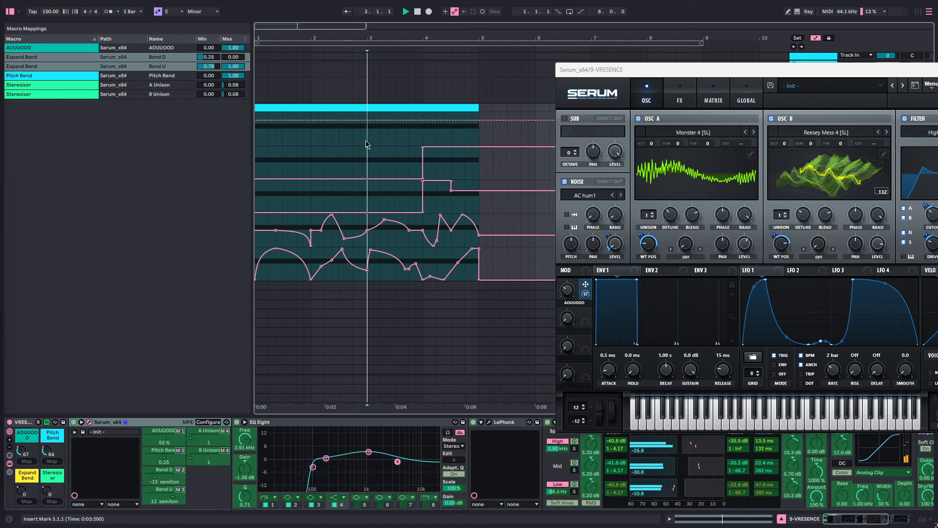